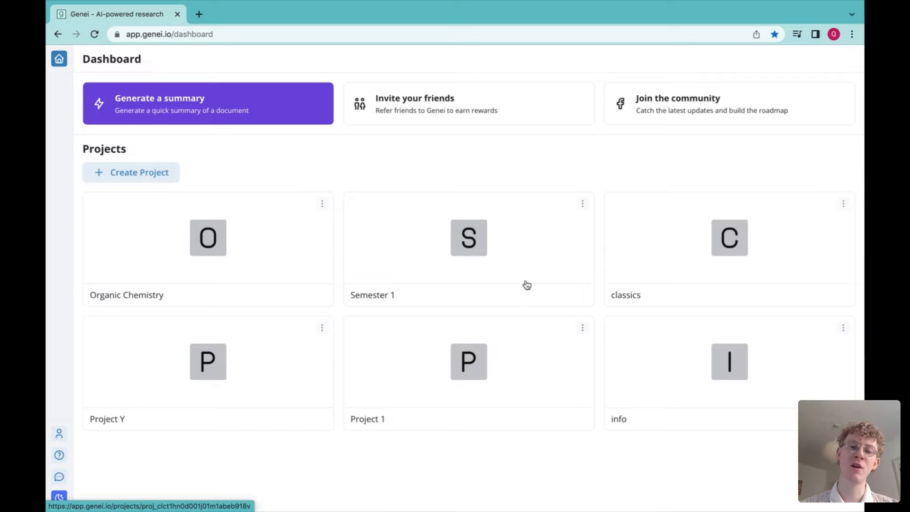
mouse_move(453, 259)
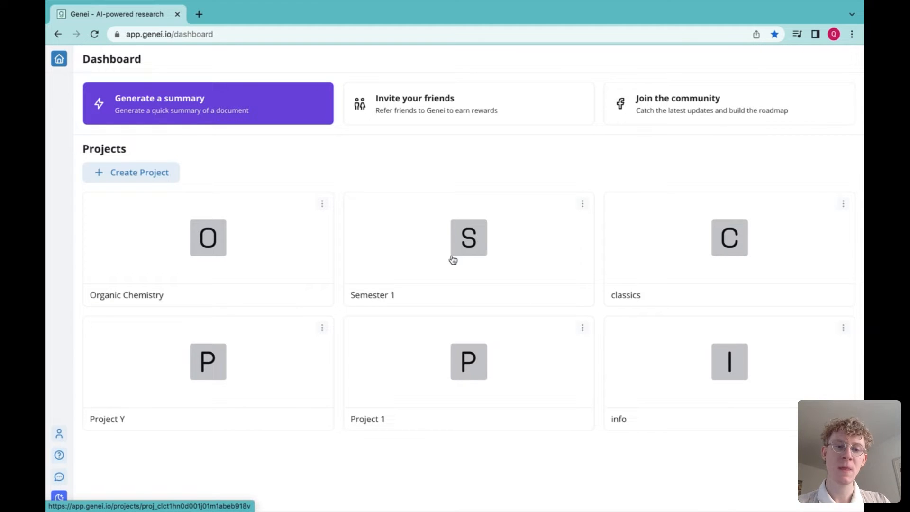
mouse_move(224, 156)
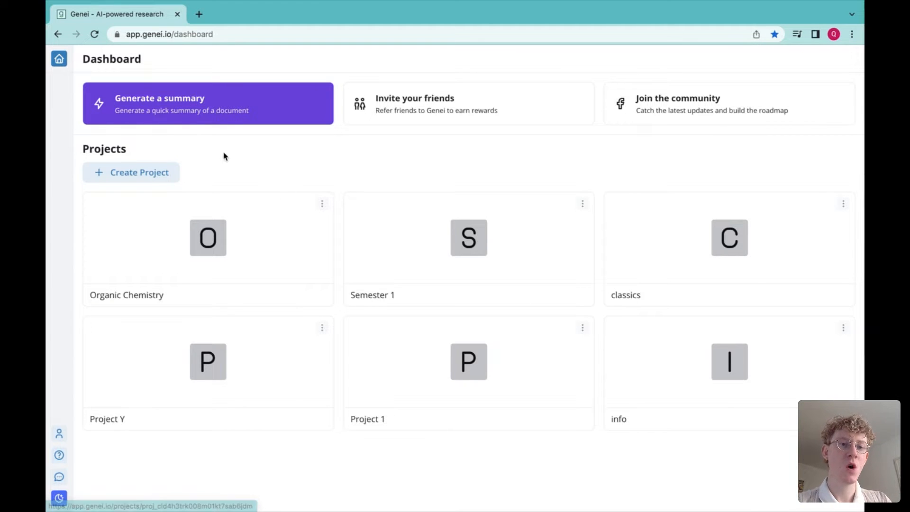
- Upload the 'Selective organomercury determination by ICP-MS made easy' PDF from the computer for summarising
left_click(159, 104)
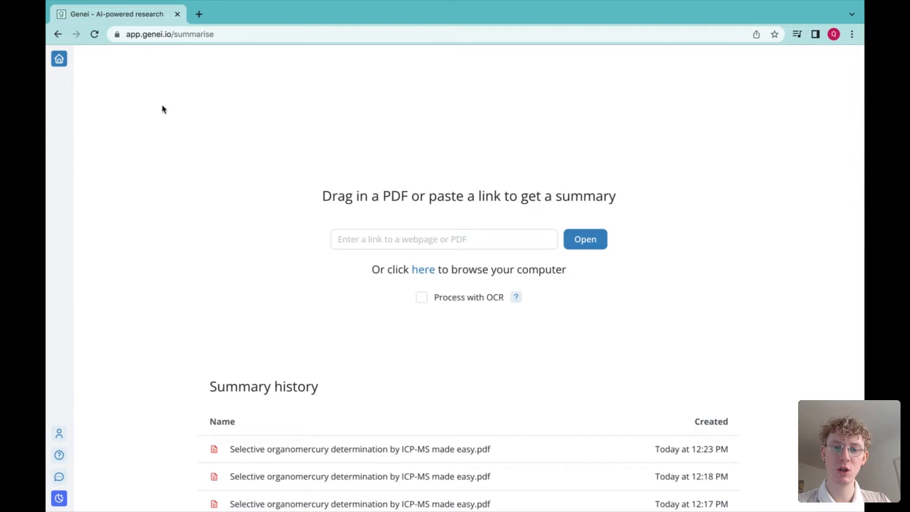
mouse_move(340, 230)
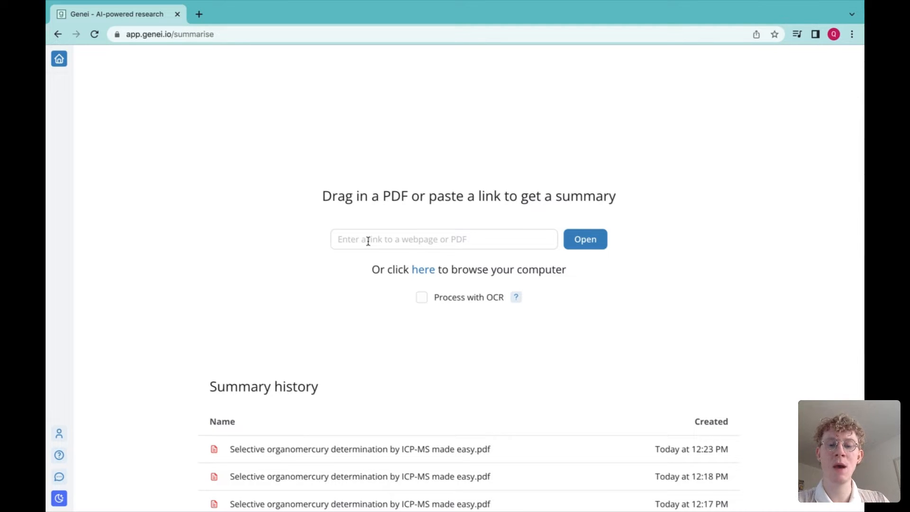
mouse_move(512, 311)
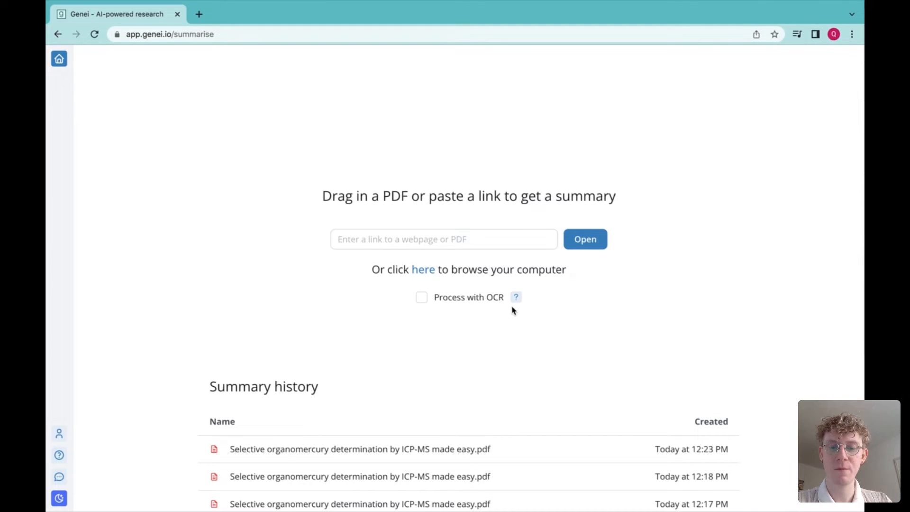
mouse_move(516, 297)
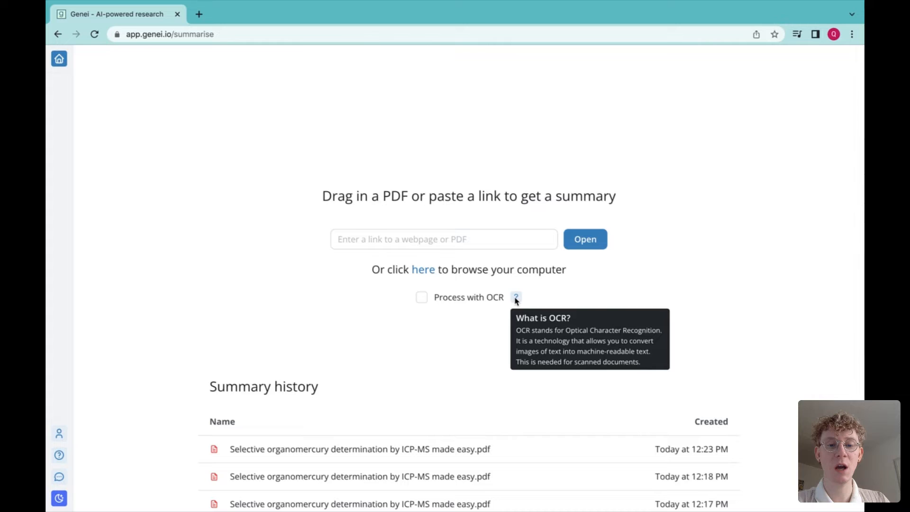
mouse_move(423, 269)
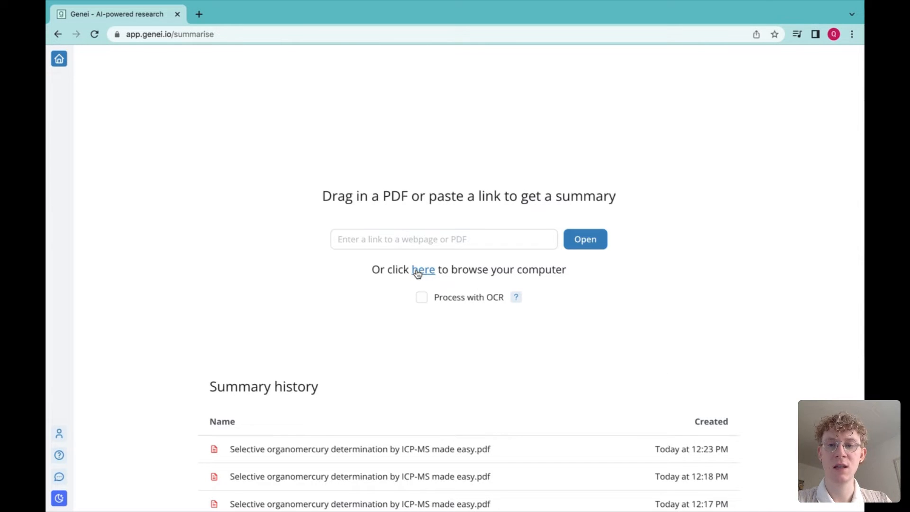
left_click(423, 269)
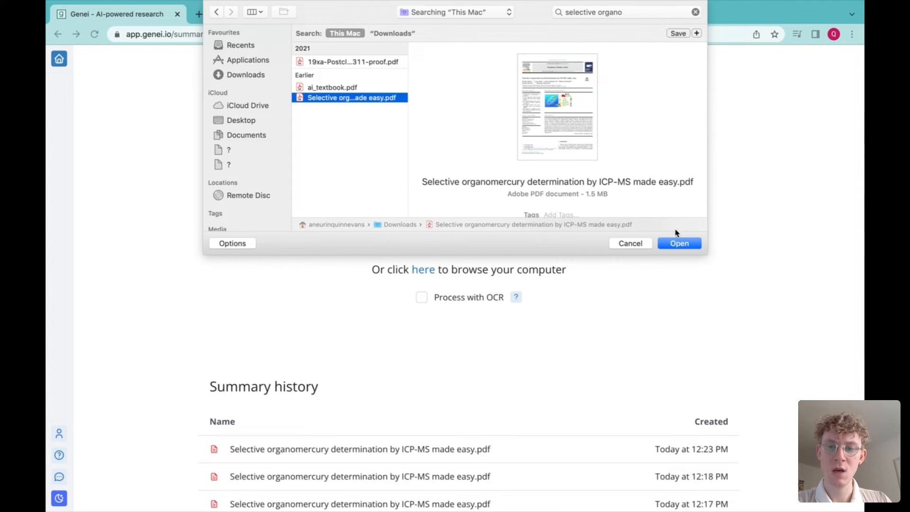
left_click(679, 244)
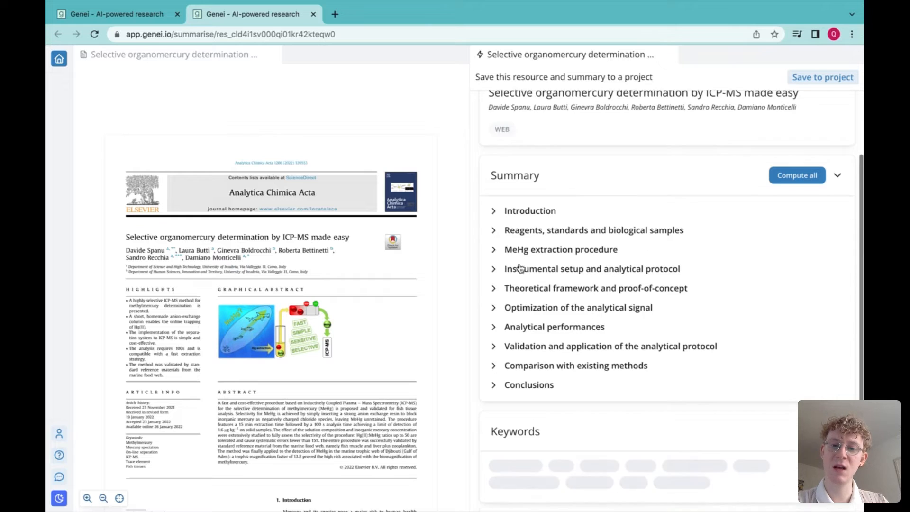
- Scroll the summary outline down to the MeHg extraction procedure section
scroll("down", 3)
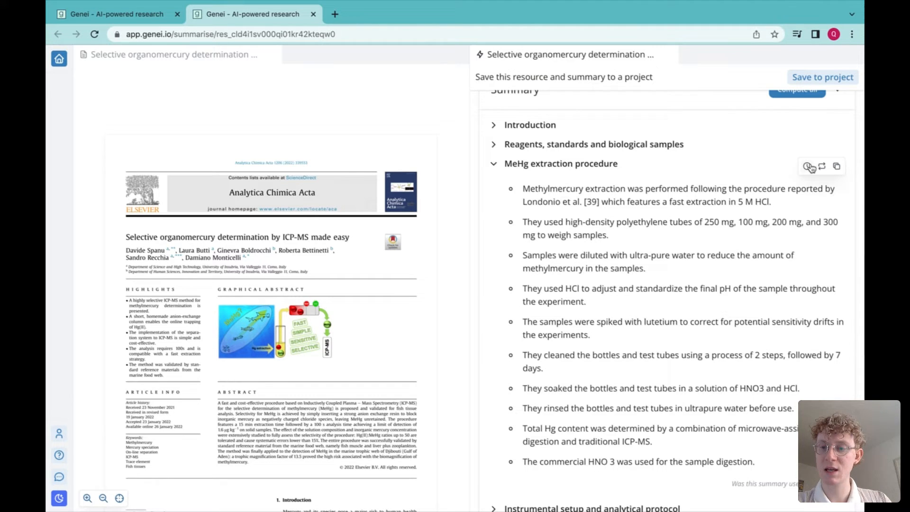
- Recompute the MeHg extraction procedure summary twice with the Advanced summariser
left_click(809, 167)
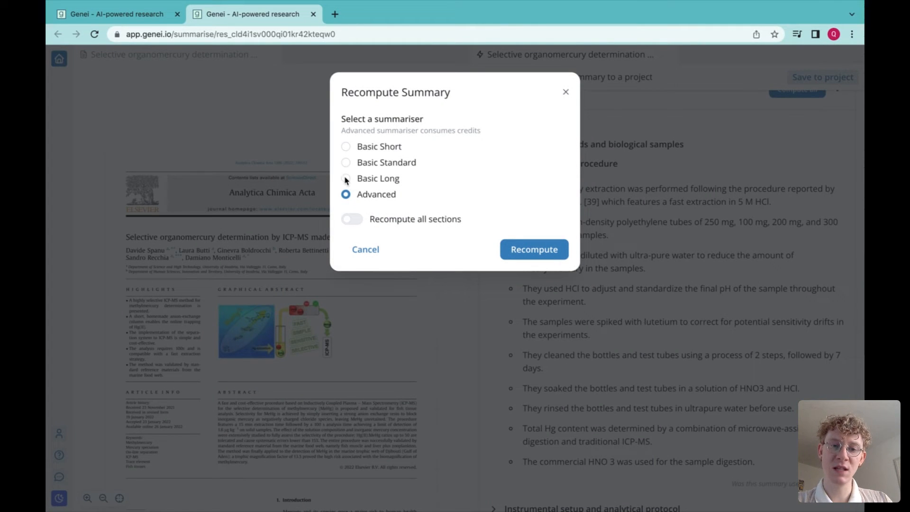
left_click(533, 249)
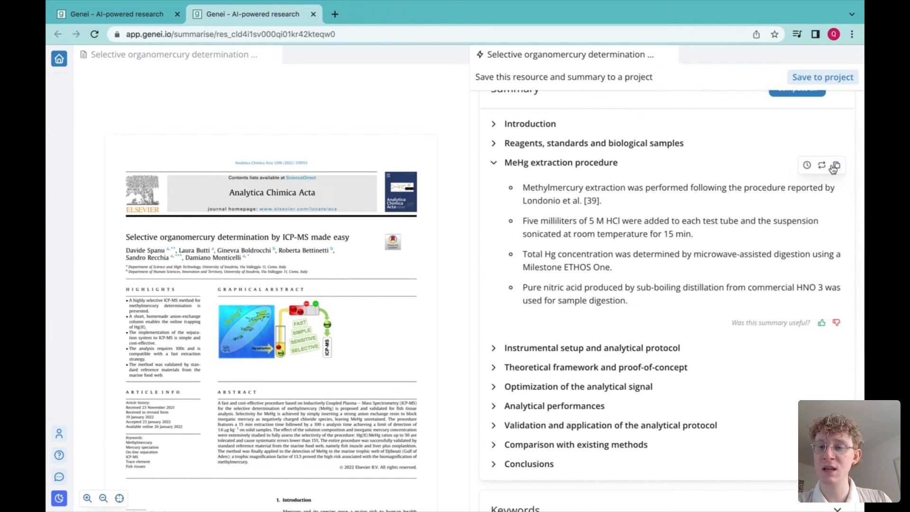
left_click(822, 165)
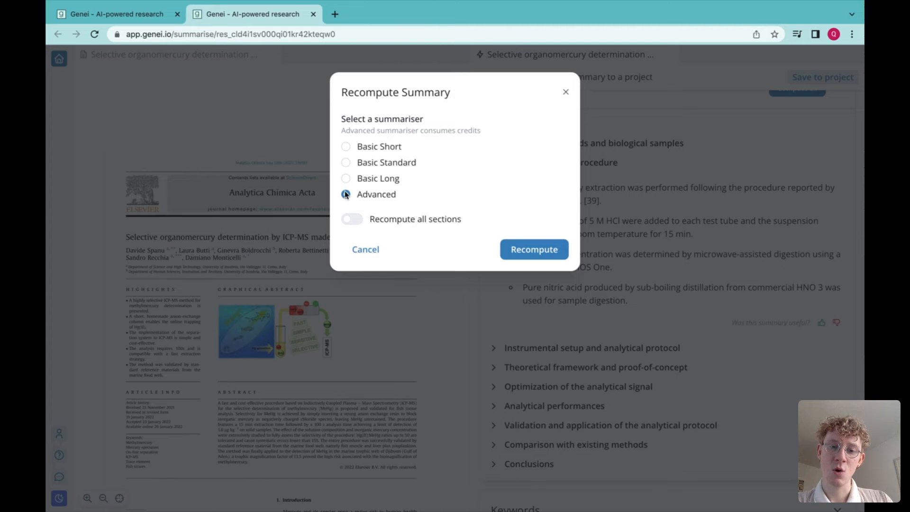
left_click(533, 250)
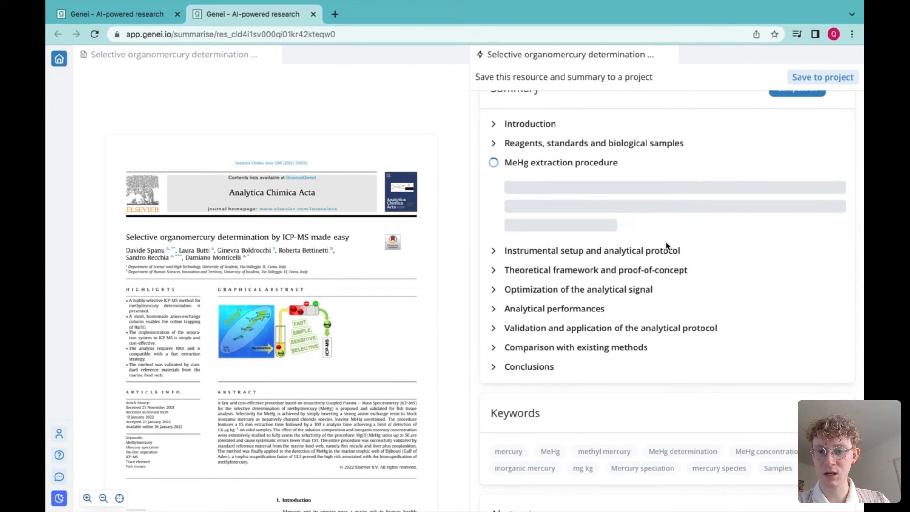
left_click(493, 162)
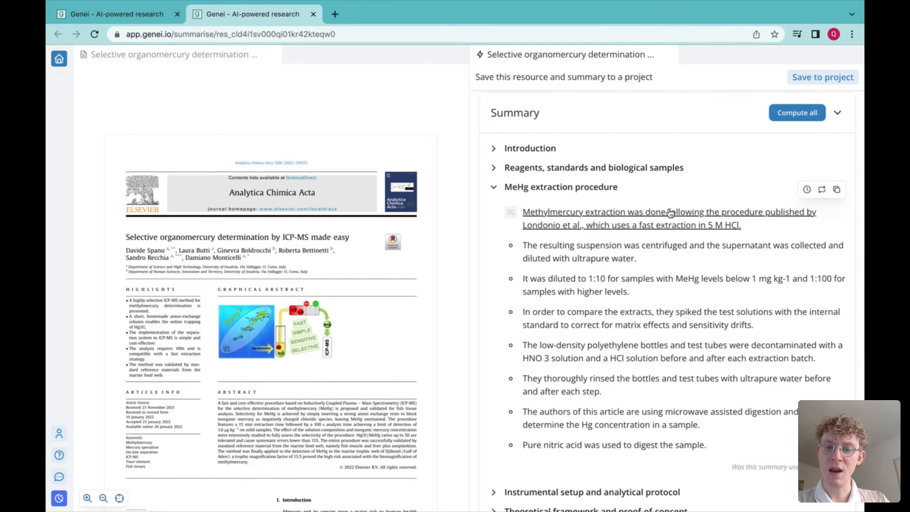
scroll("down", 3)
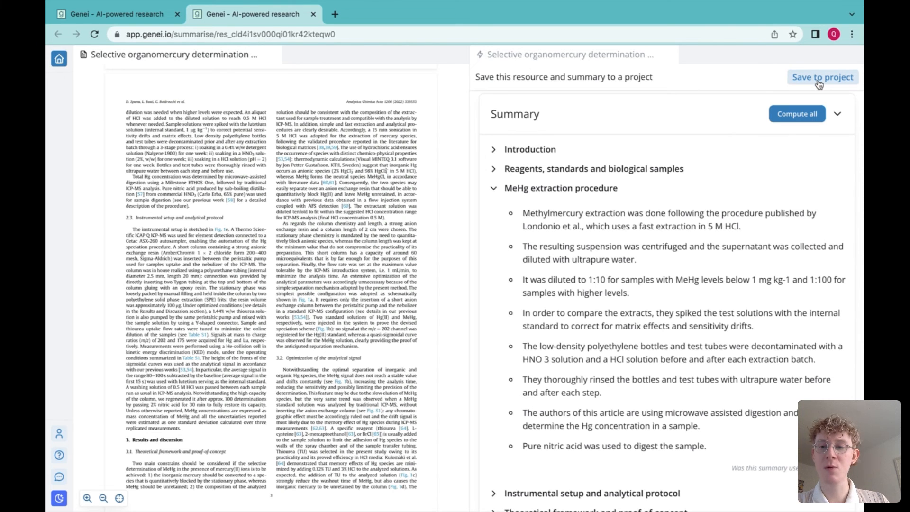
- Save the paper and its summary to the 'Organic Chemistry' project
left_click(822, 77)
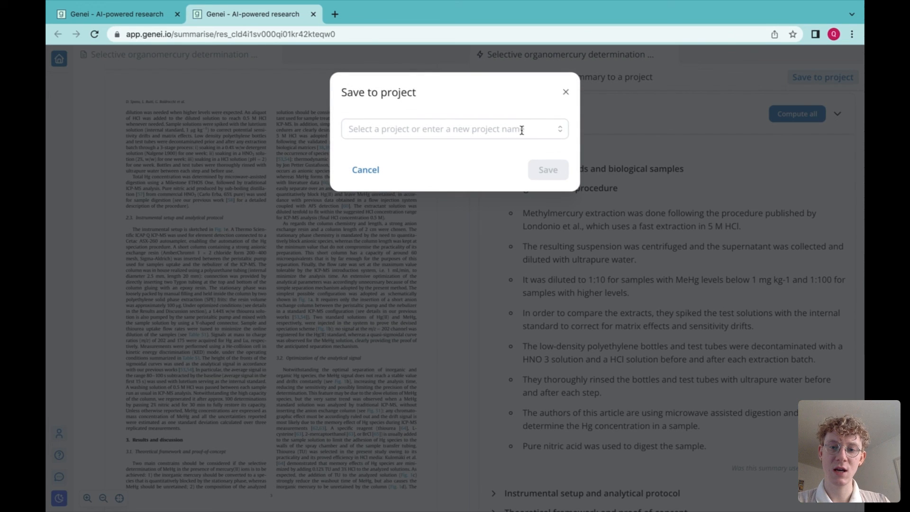
type("Organic Chemistry")
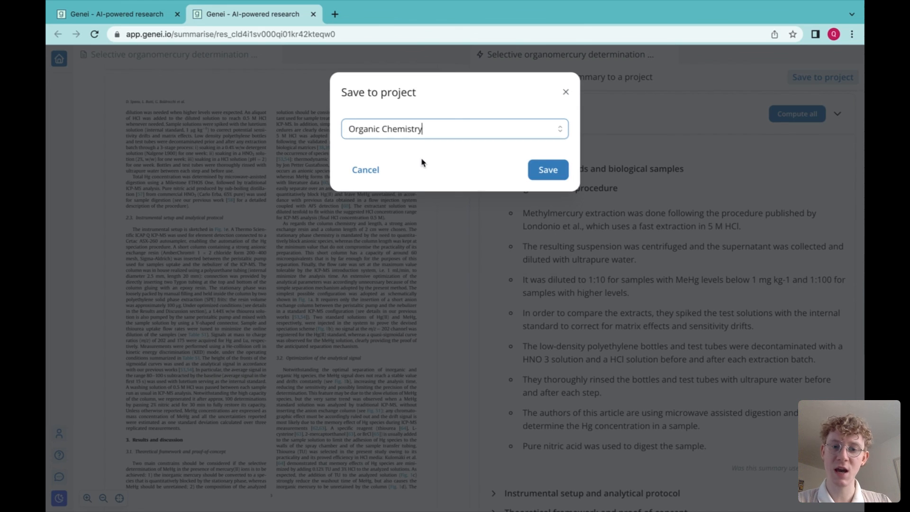
left_click(547, 170)
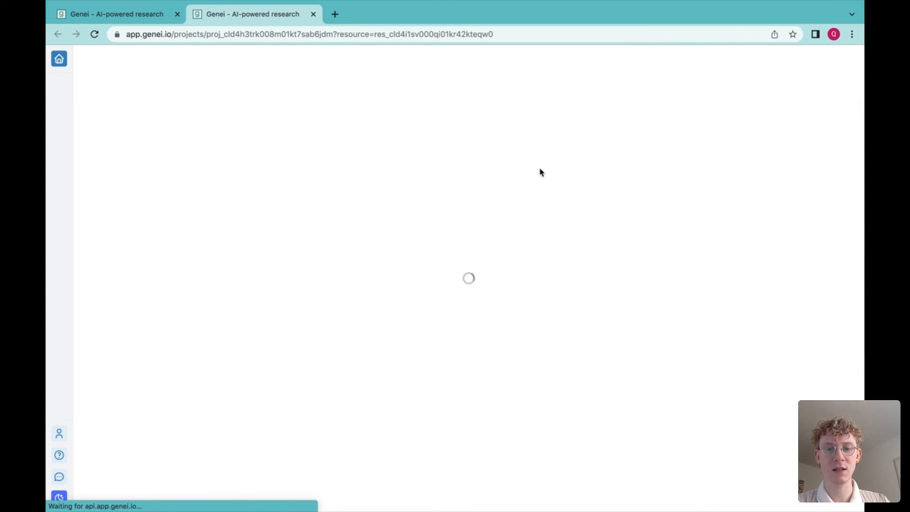